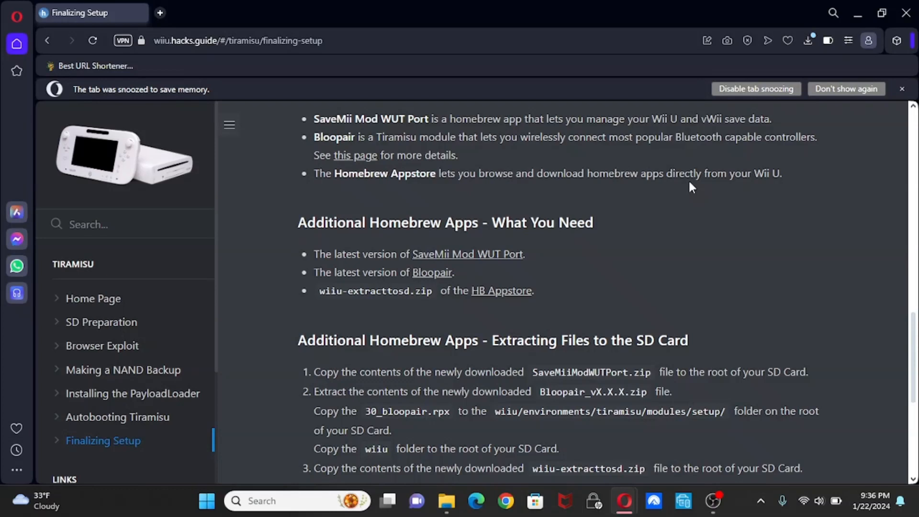
mouse_move(488, 276)
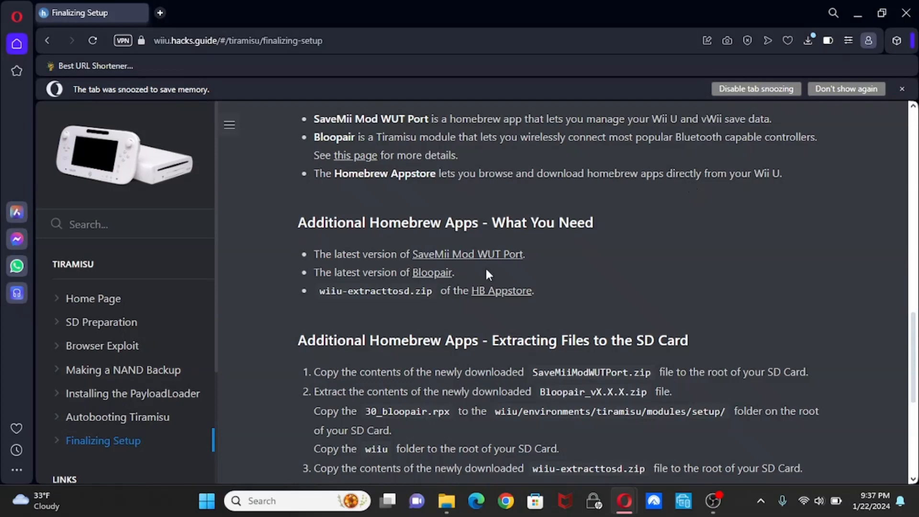
mouse_move(477, 272)
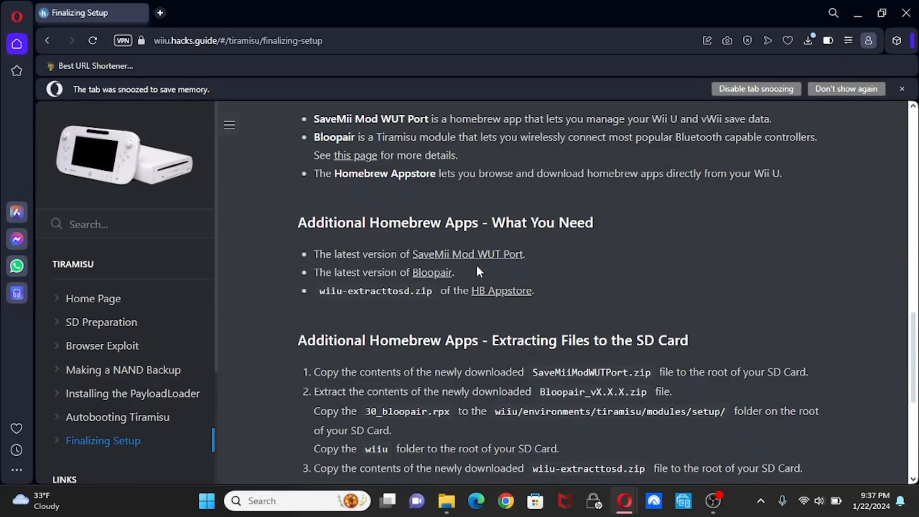
mouse_move(469, 275)
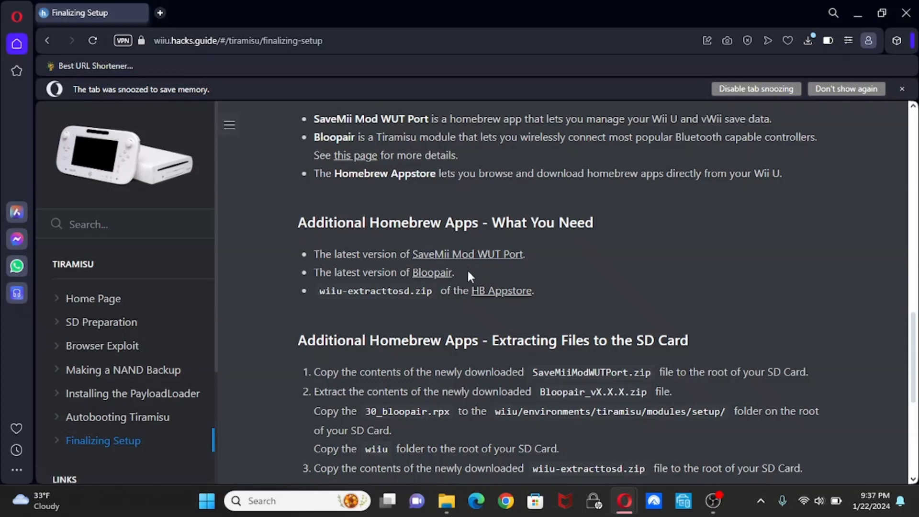
mouse_move(456, 280)
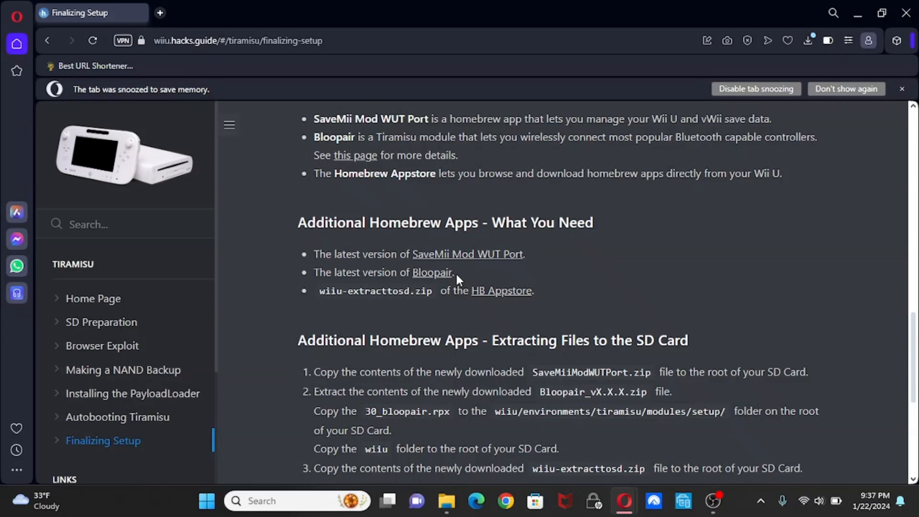
mouse_move(560, 323)
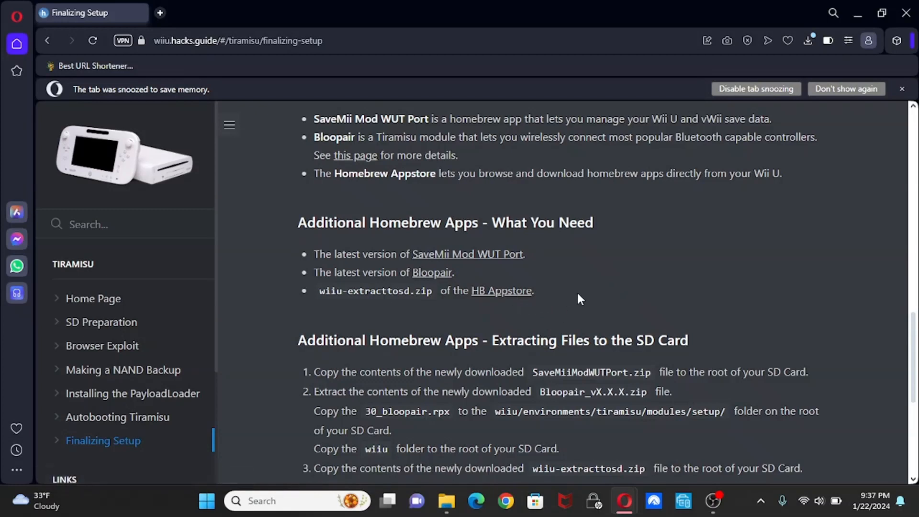
mouse_move(737, 142)
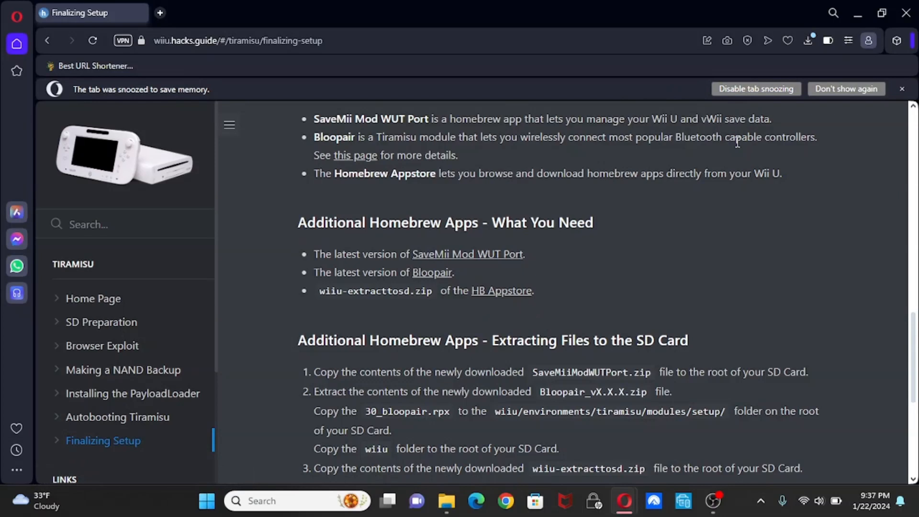
mouse_move(669, 169)
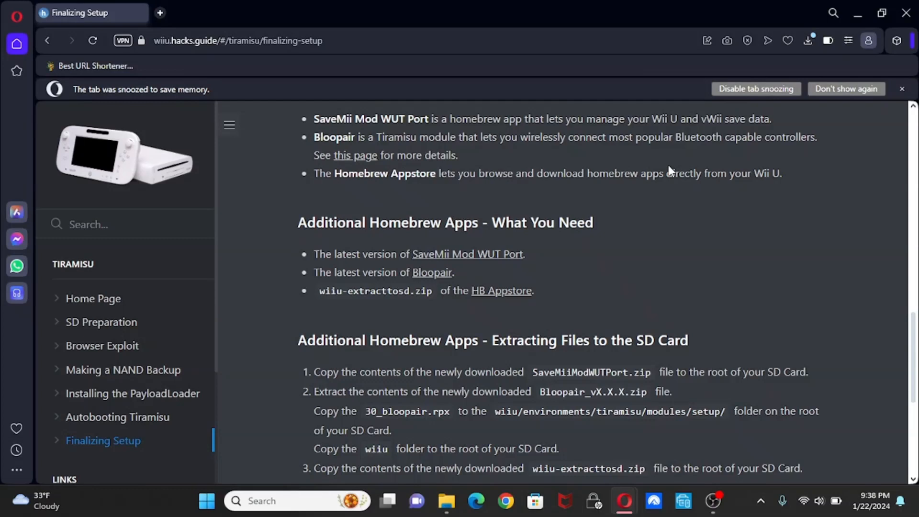
mouse_move(488, 256)
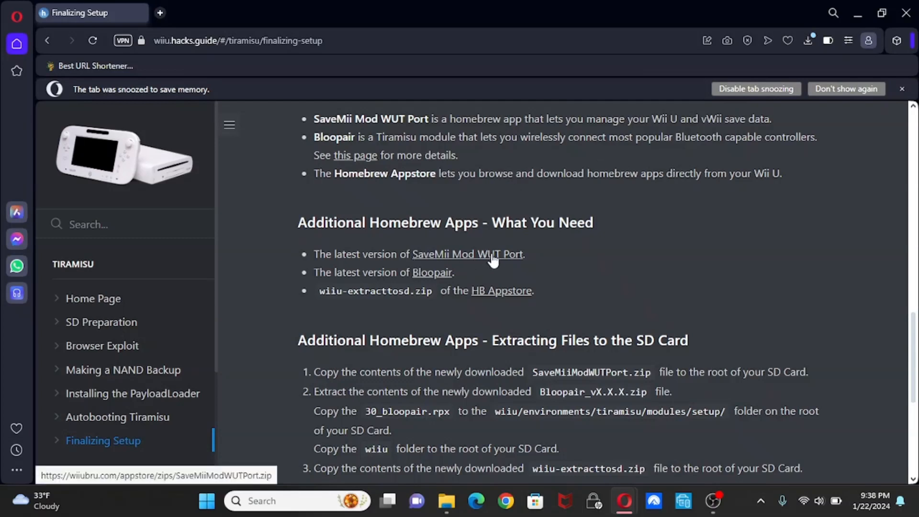
Download SaveMiiModWUTPort.zip from the guide's What You Need list.
left_click(491, 255)
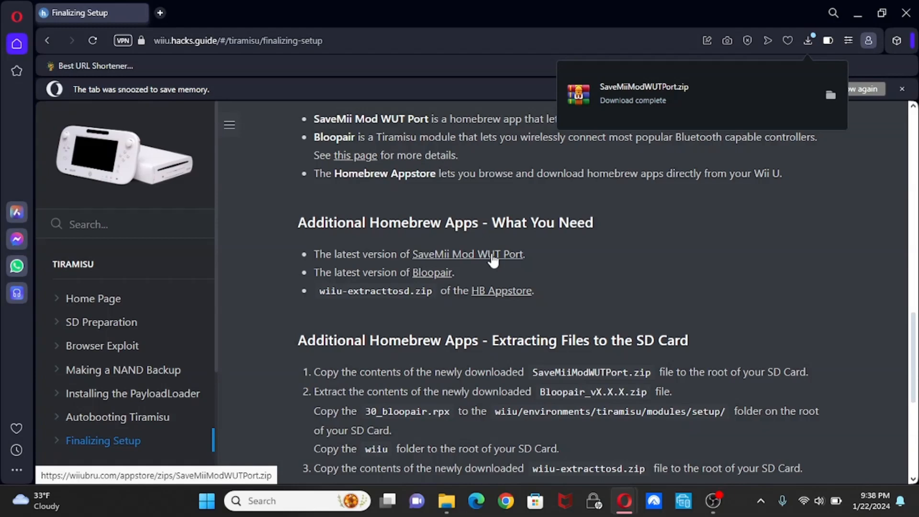
mouse_move(594, 307)
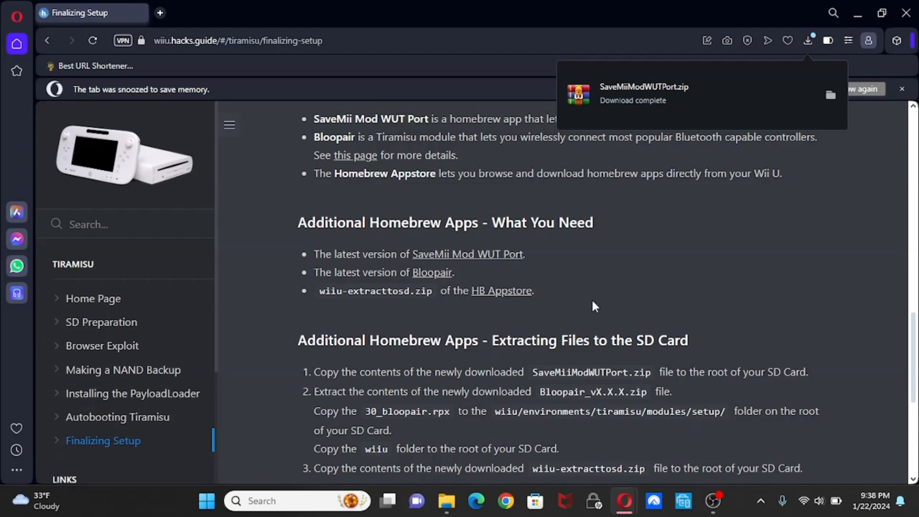
mouse_move(440, 277)
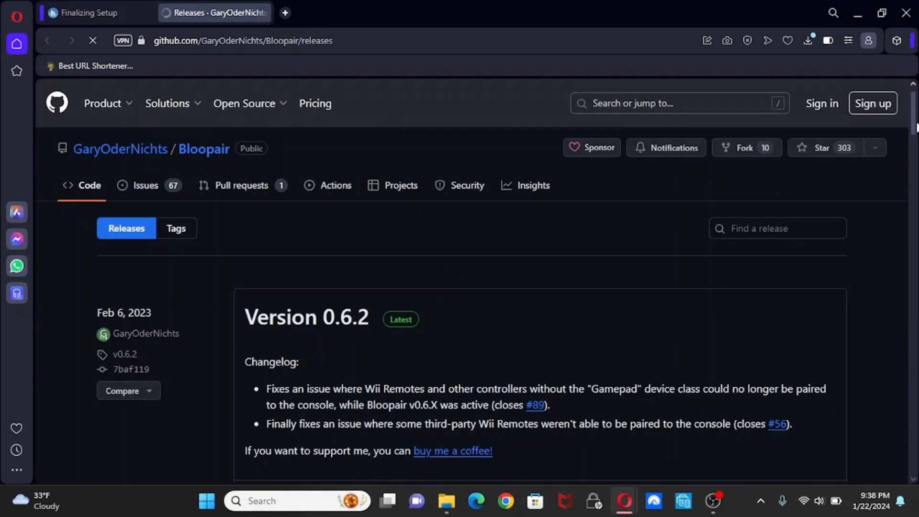
Download Bloopair_v0.6.2.zip from the release Assets and return to the guide.
scroll("down", 3)
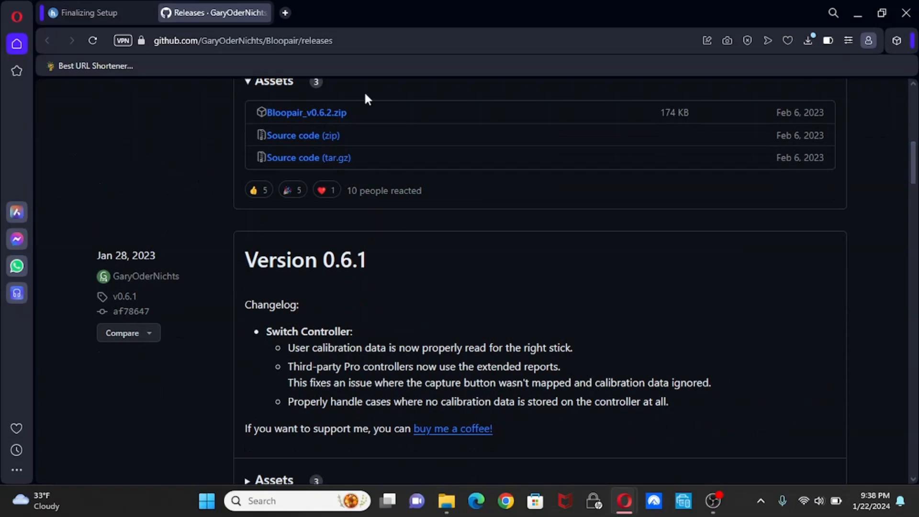
left_click(308, 113)
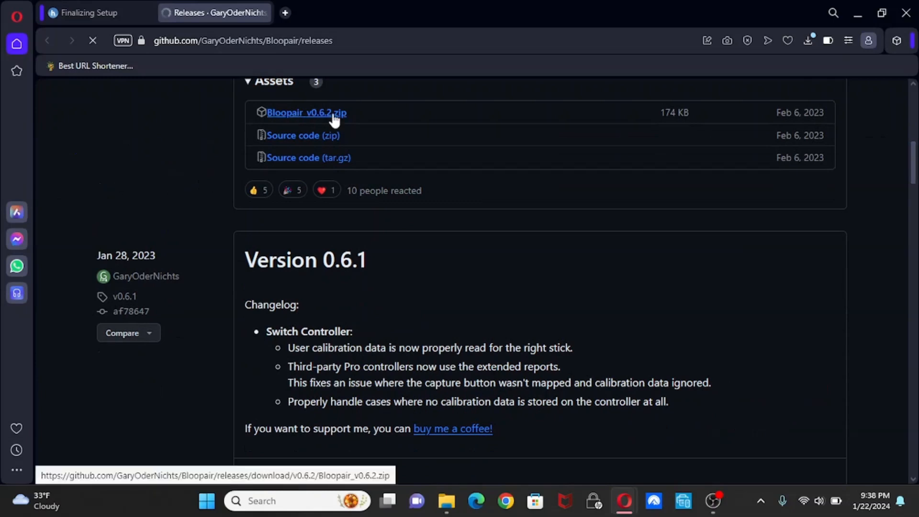
left_click(306, 113)
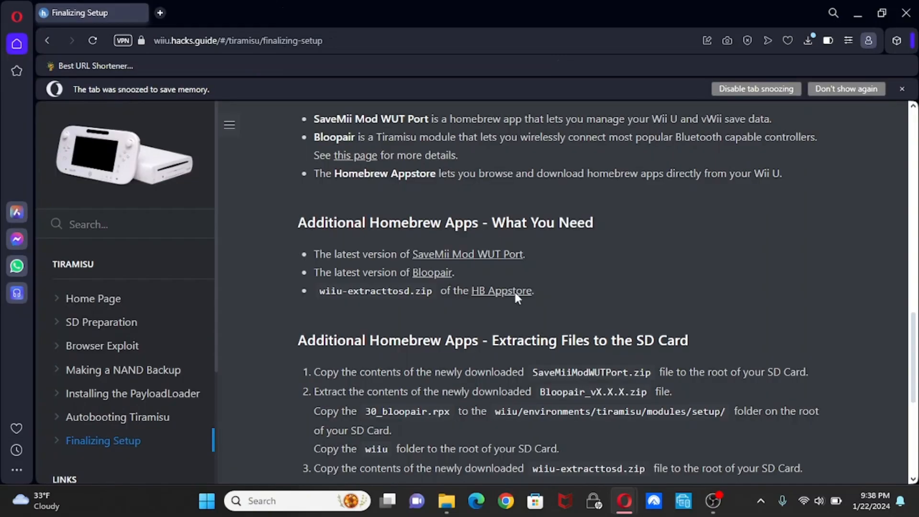
mouse_move(515, 299)
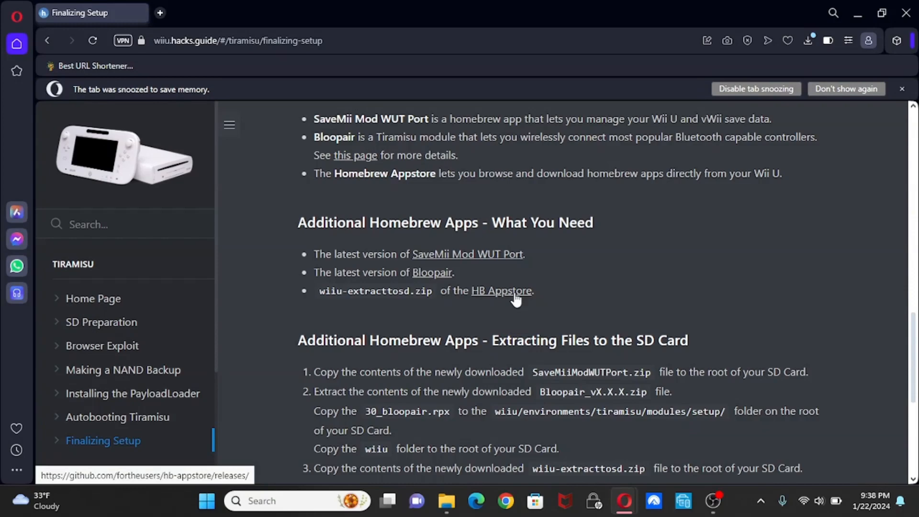
Download wiiu-extracttosd.zip from HB App Store release 2.3.2 Assets.
left_click(500, 291)
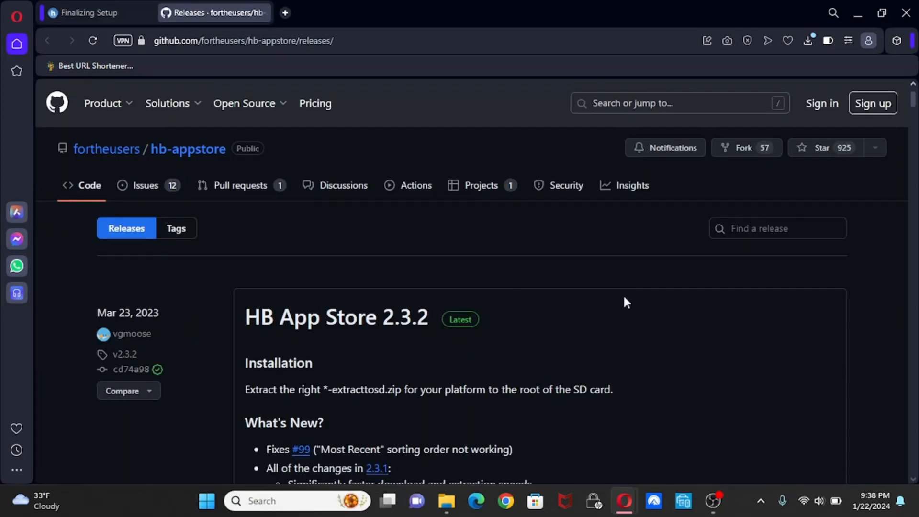
scroll("down", 3)
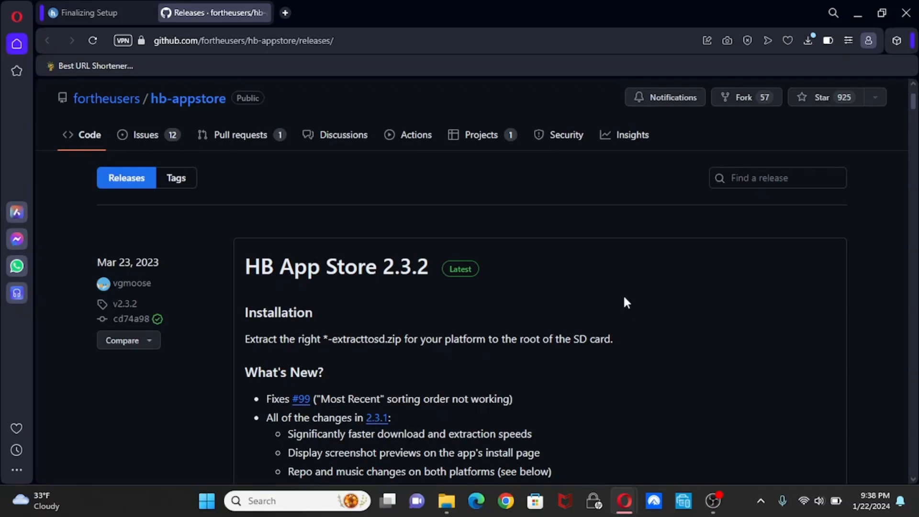
scroll("down", 3)
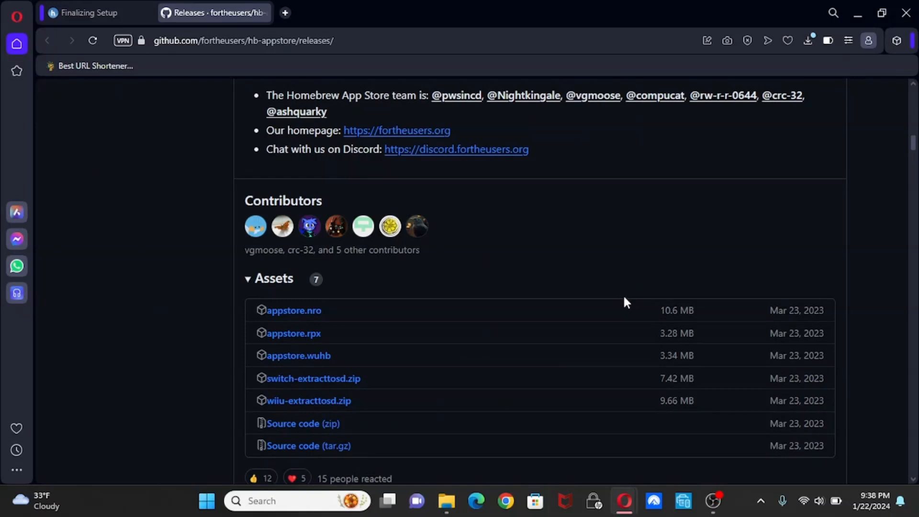
mouse_move(343, 397)
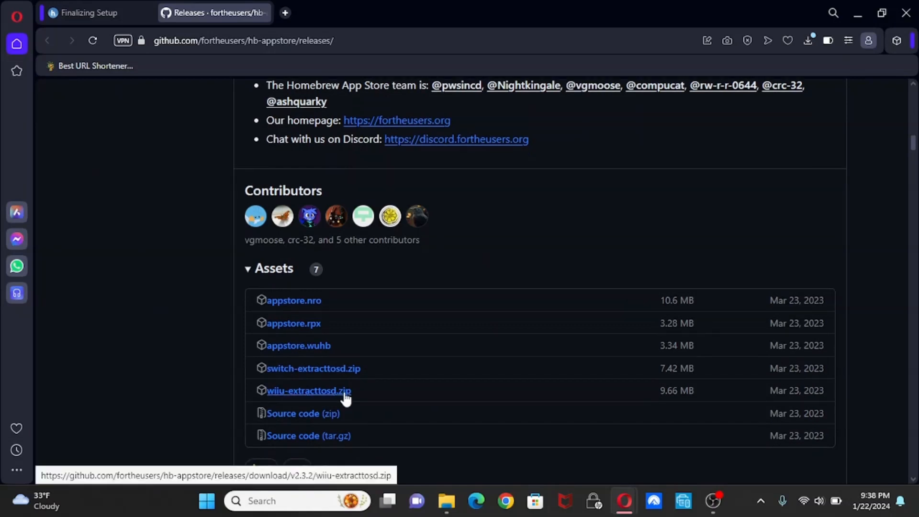
left_click(310, 390)
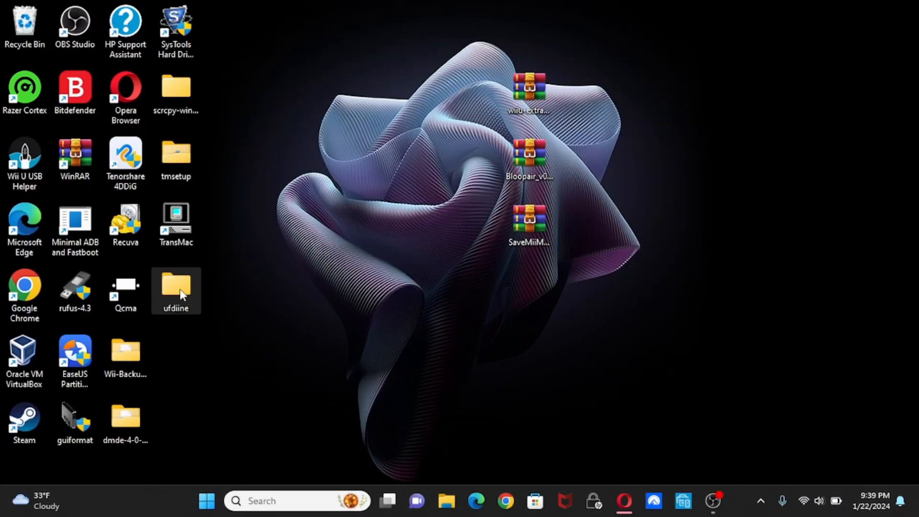
Open the ufdiine folder from the desktop in File Explorer.
double_click(176, 287)
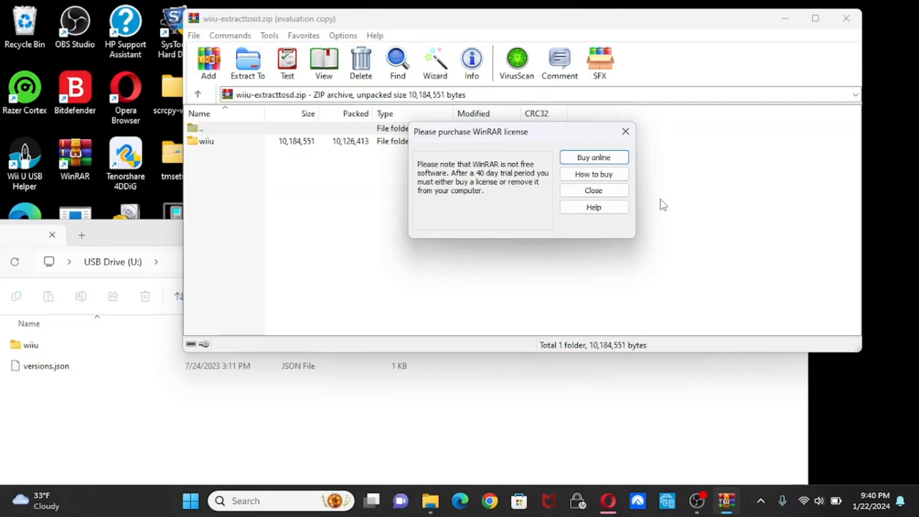
Dismiss WinRAR's license reminder before extracting the wiiu folder to USB Drive (U:).
left_click(594, 189)
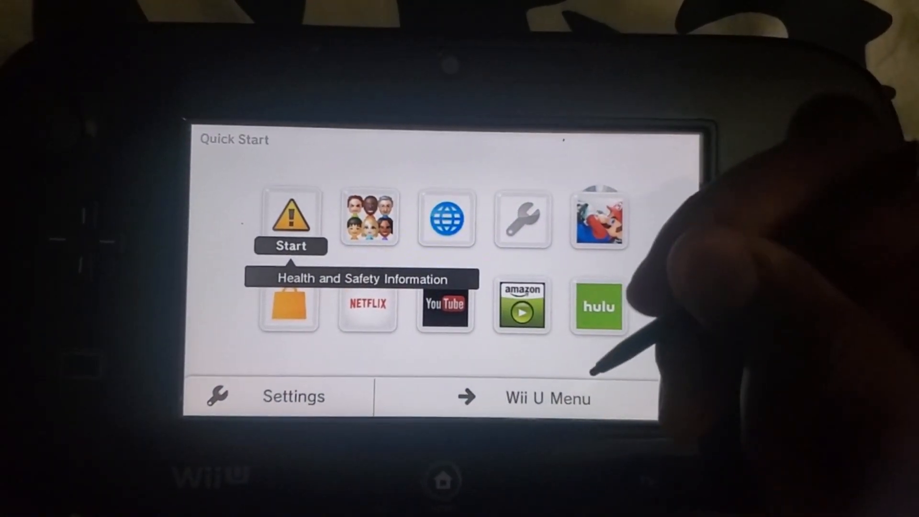
Continue from the GamePad Quick Start screen to the Wii U Menu.
left_click(546, 398)
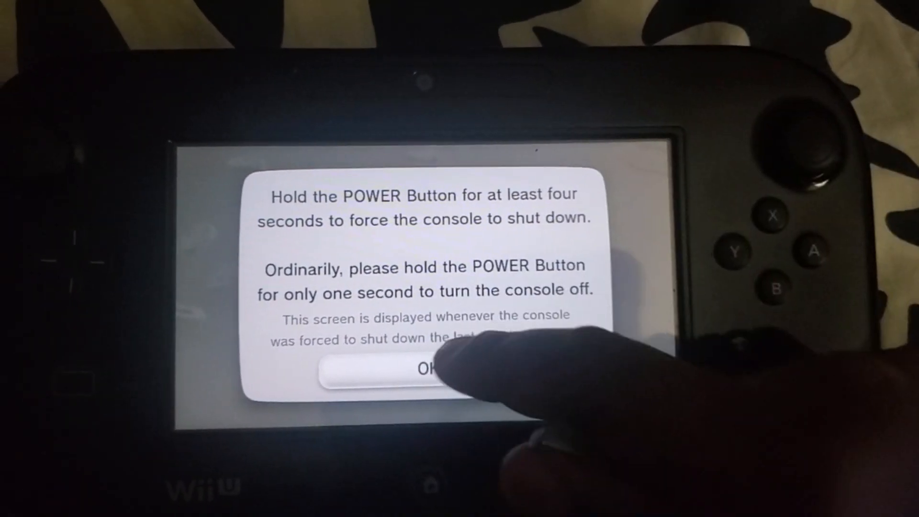
Acknowledge the forced-shutdown notice with OK.
left_click(428, 374)
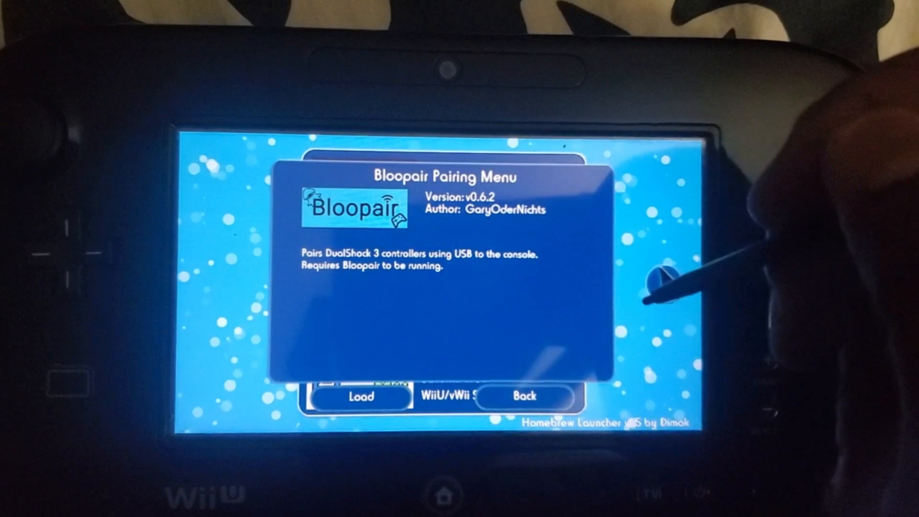
Load Bloopair v0.6.2 from its Homebrew Launcher details window.
left_click(362, 396)
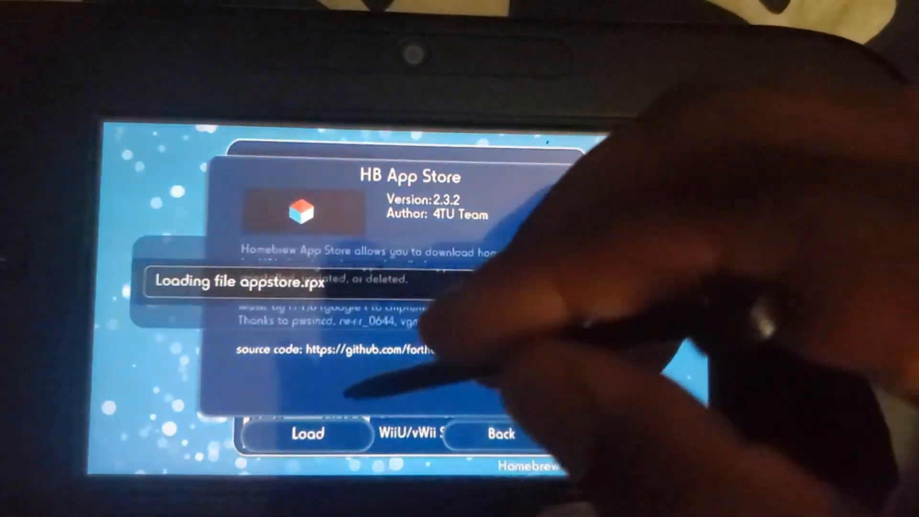
Load HB App Store 2.3.2 from the Homebrew Launcher.
left_click(306, 434)
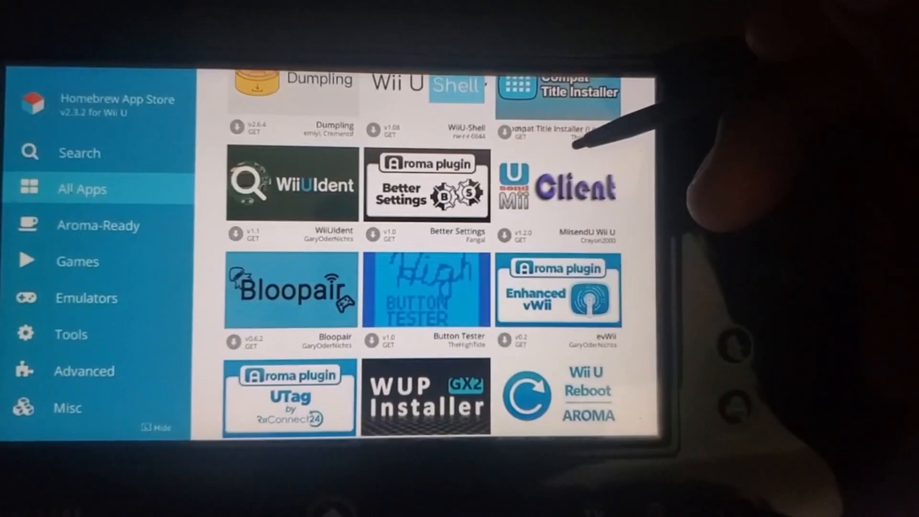
Scroll through the All Apps grid toward Bloopair's entry.
scroll("down", 3)
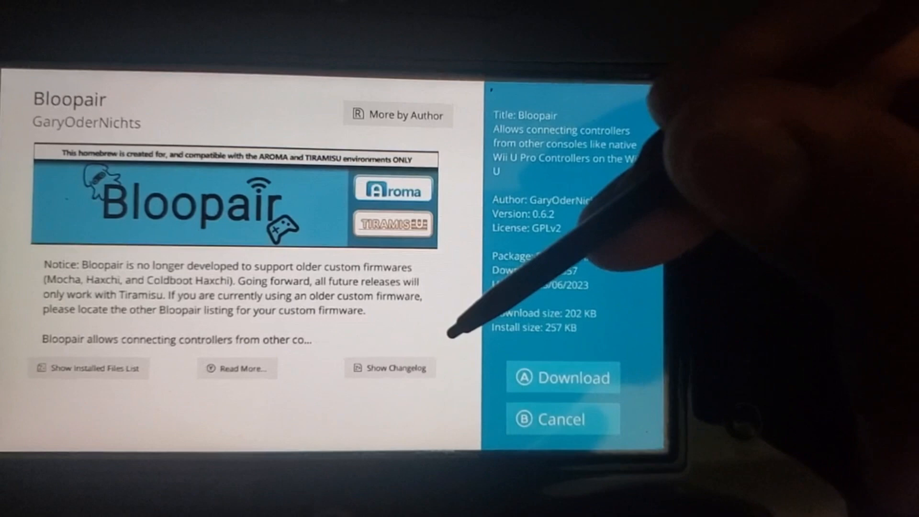
Cancel out of the Bloopair details, scroll down the All Apps grid and pick the Aroma-Ready category.
left_click(563, 378)
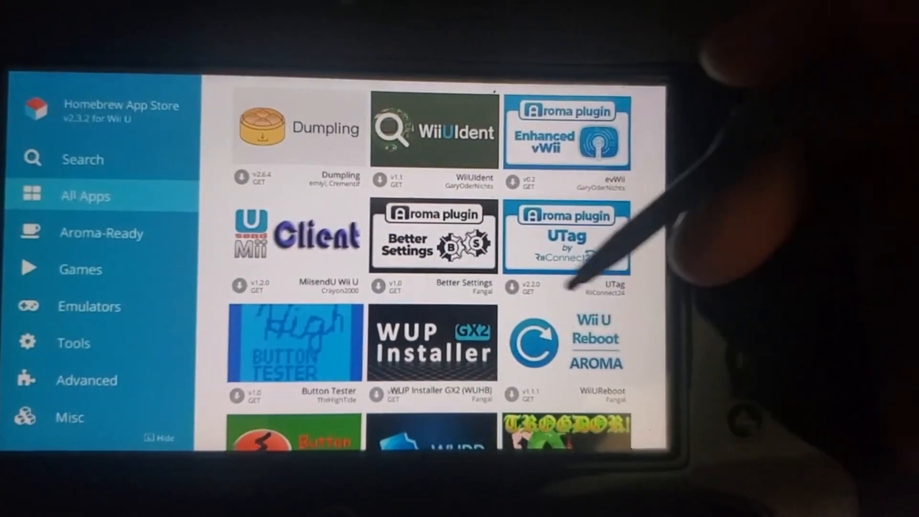
scroll("down", 3)
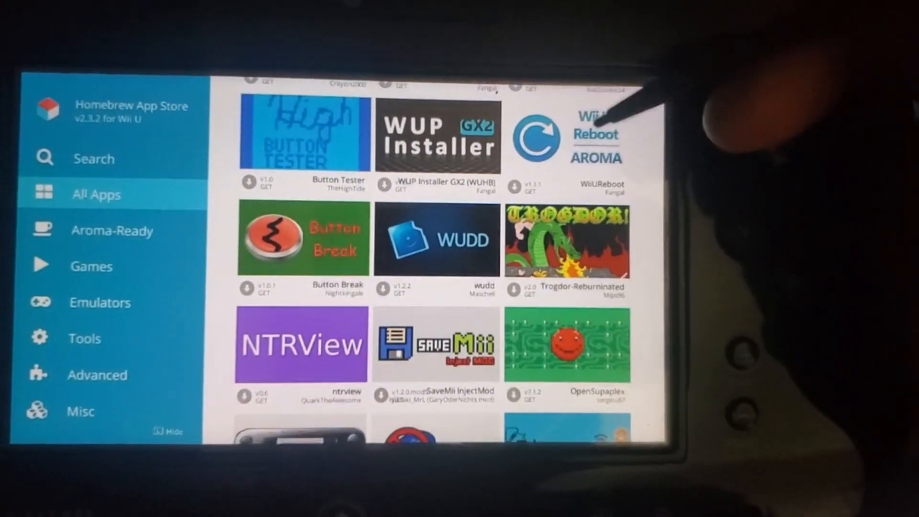
scroll("down", 3)
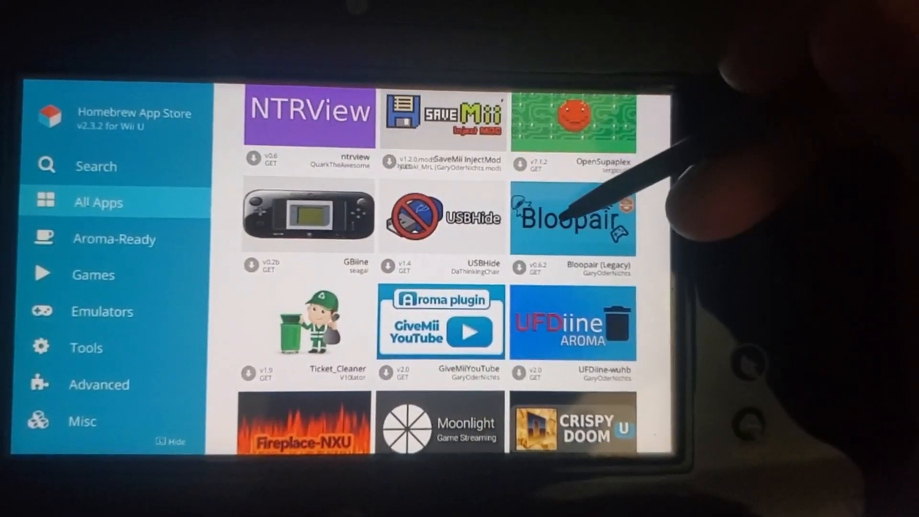
left_click(570, 224)
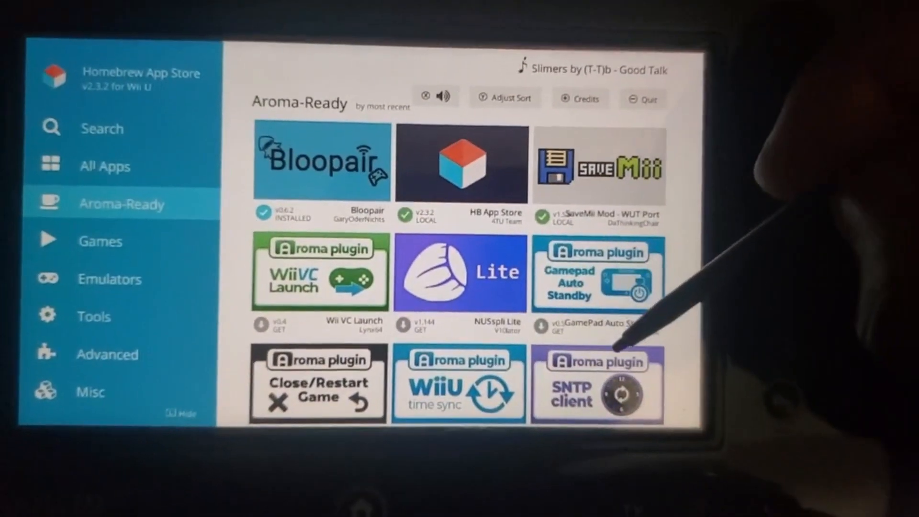
Scroll far down the Aroma-Ready plugin list to Button Break, WUDD and NTRView.
scroll("down", 3)
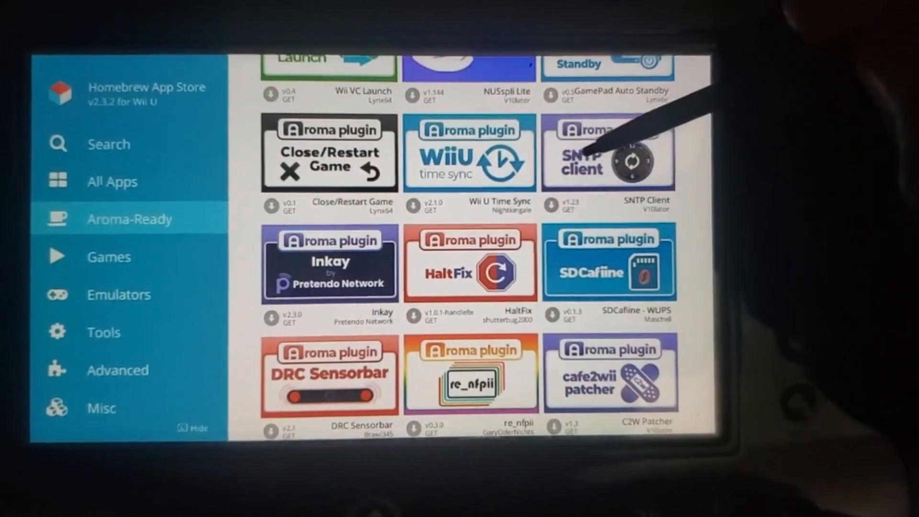
scroll("down", 3)
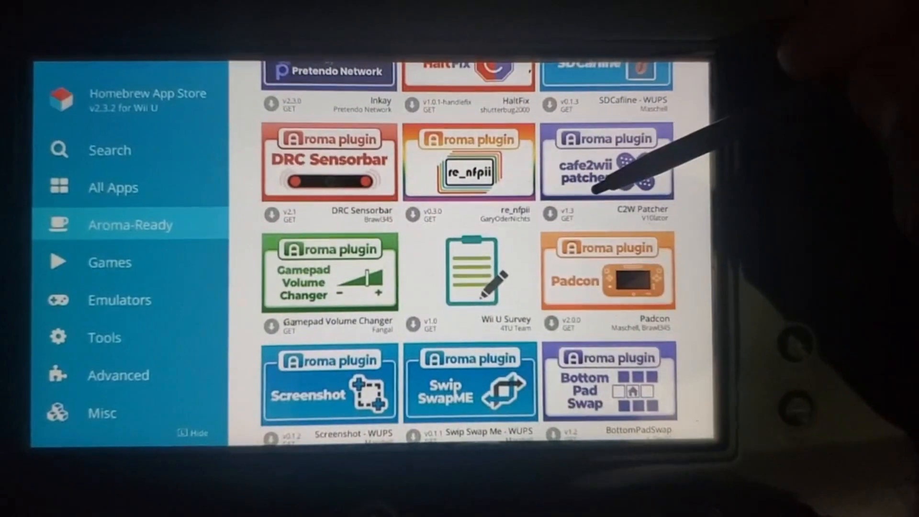
scroll("down", 3)
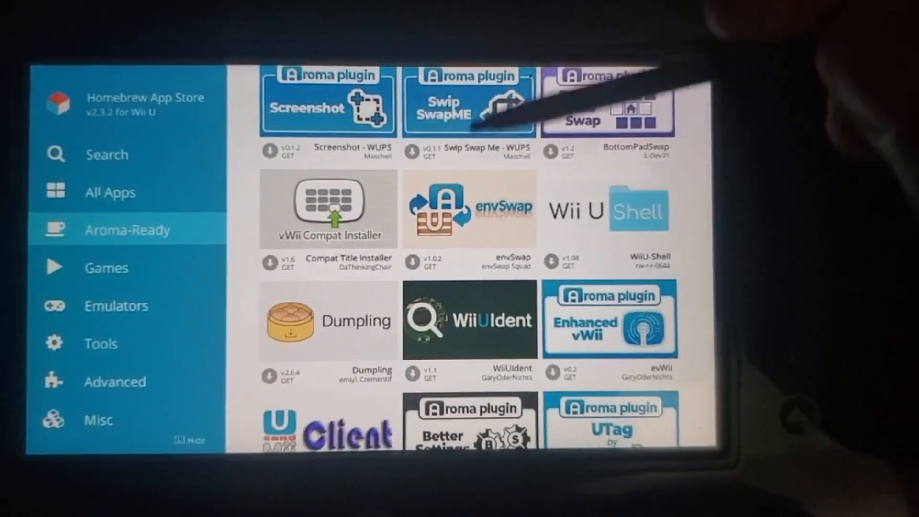
scroll("down", 3)
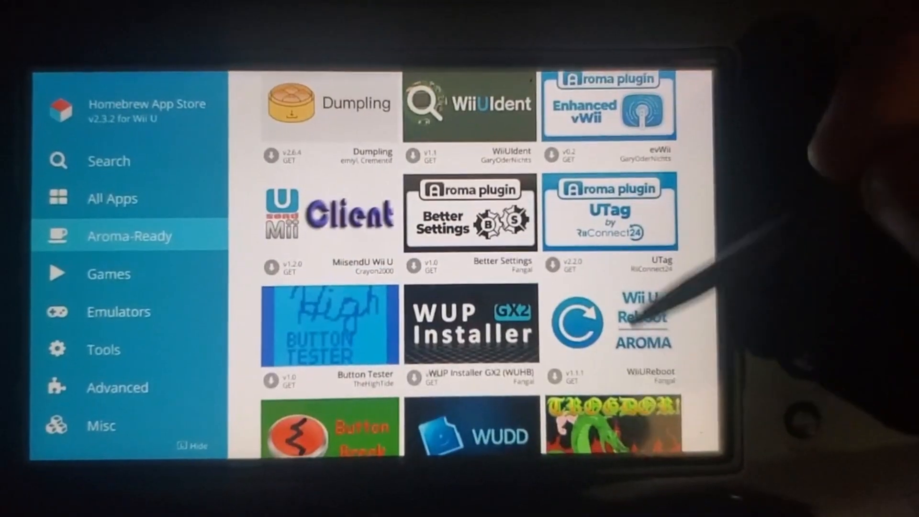
scroll("down", 3)
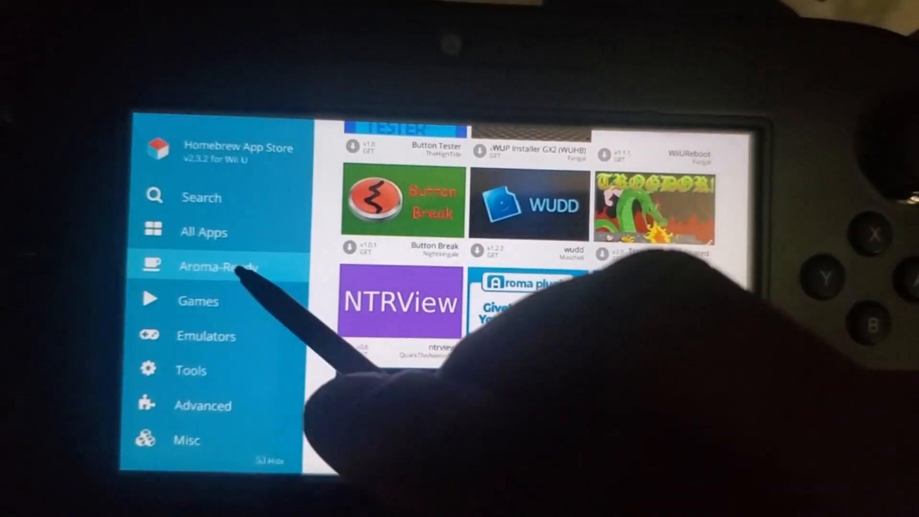
Browse the Games category, then the Emulators category listing three RetroArch entries.
left_click(198, 300)
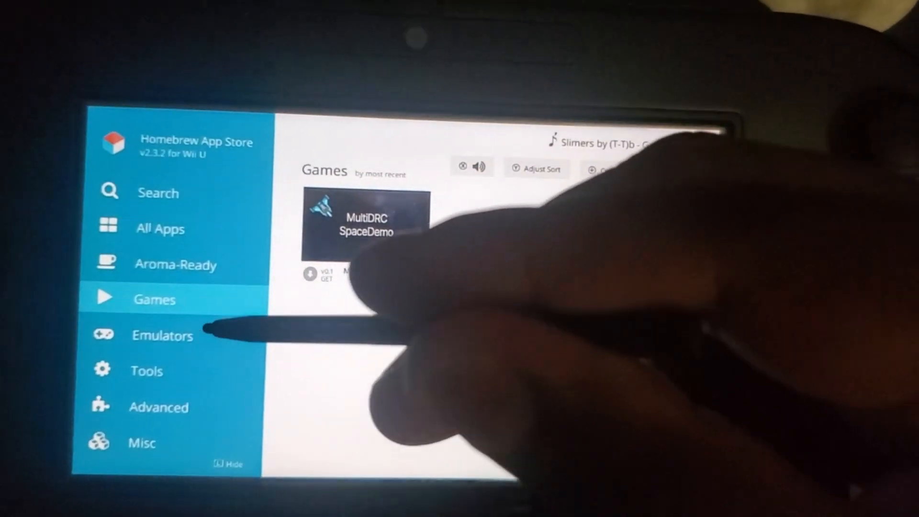
left_click(163, 335)
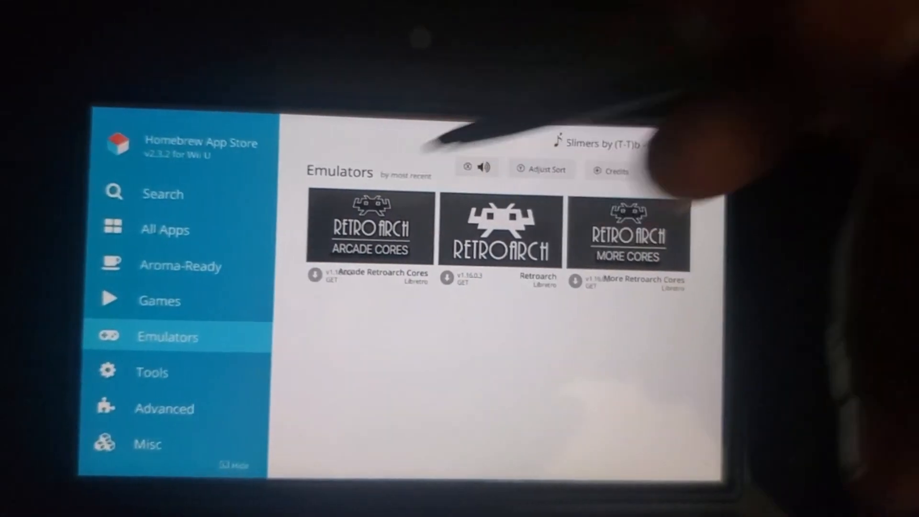